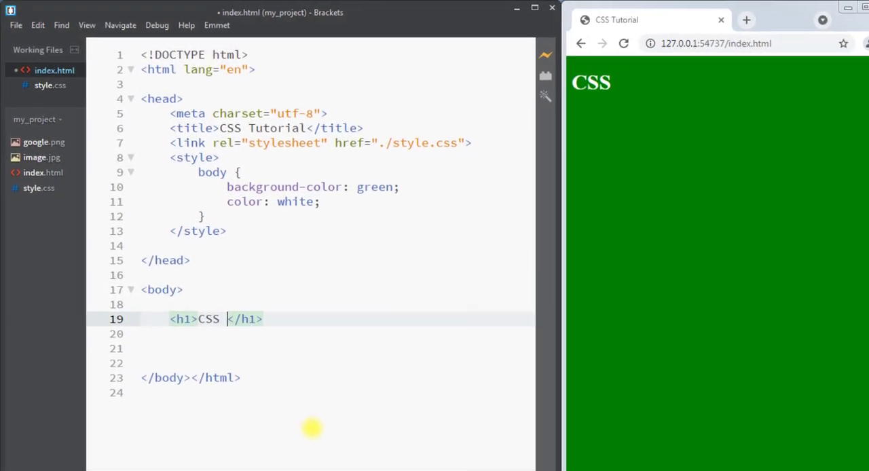
Step: Make the h1 read 'CSS Comments' and open a blank line after the body rule
type("Comments")
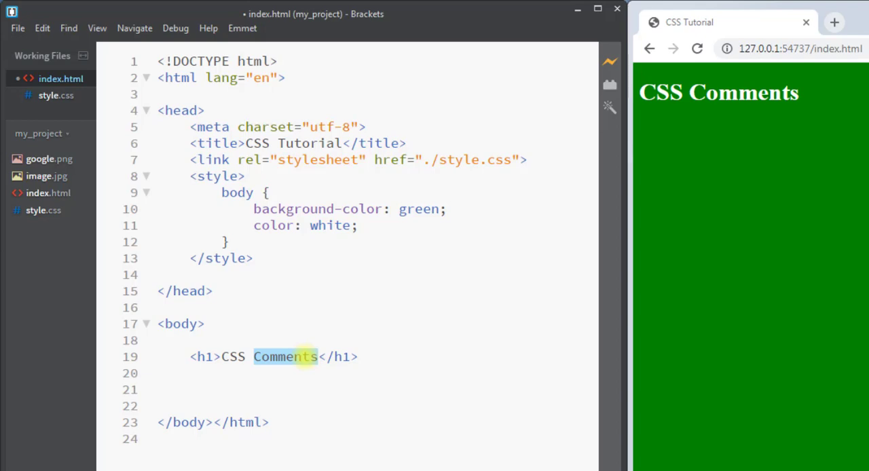
key("enter")
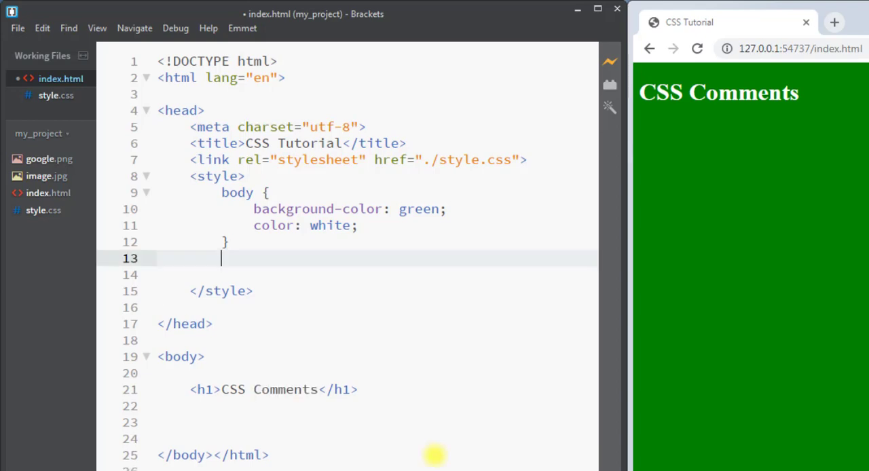
Step: Write '/* single line comment */' on line 13 and move to a new line below it
type("/*")
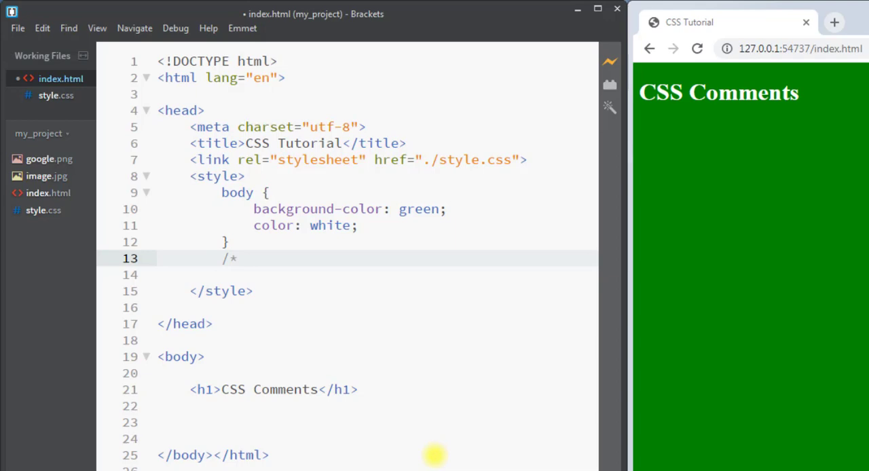
type("single line comment")
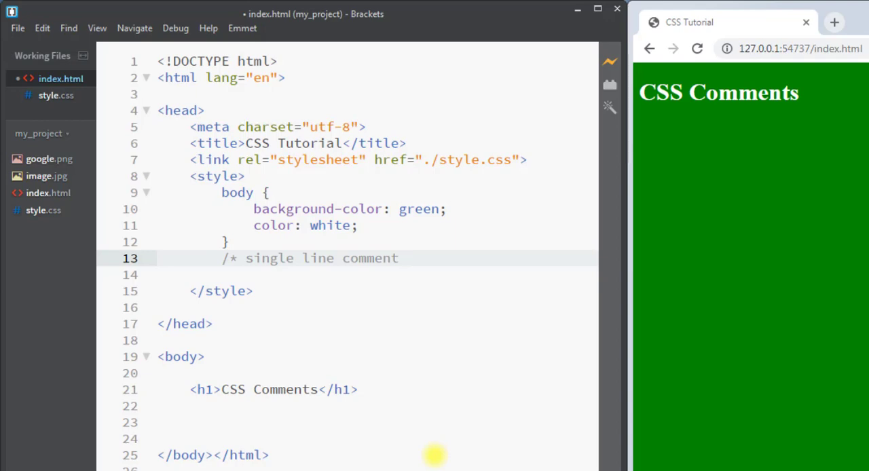
type("*/")
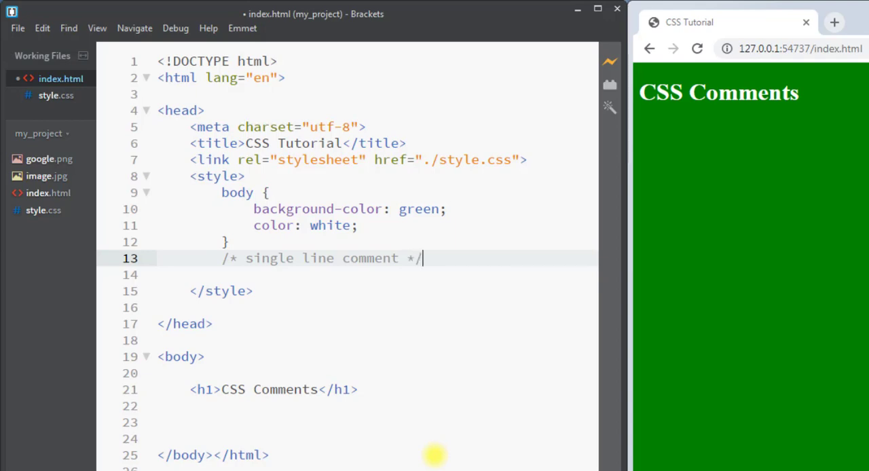
key("Enter")
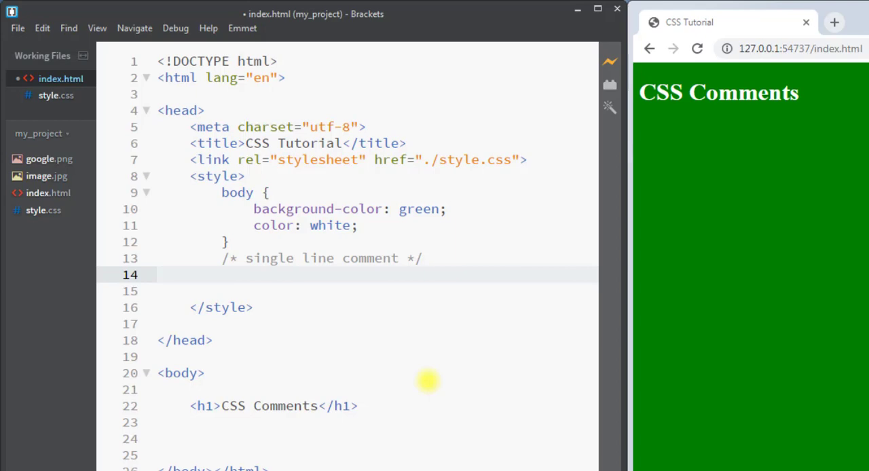
Step: Write an unclosed comment spanning two lines: '/* the' and 'multi-line *'
type("/* the")
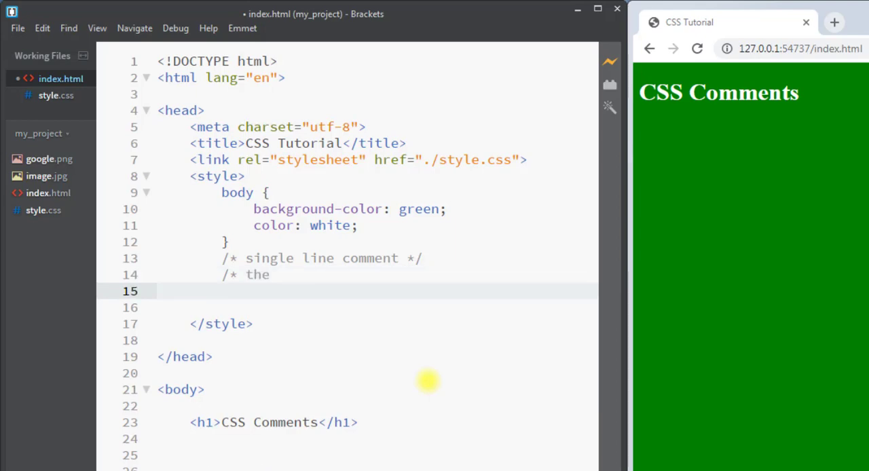
type("multi")
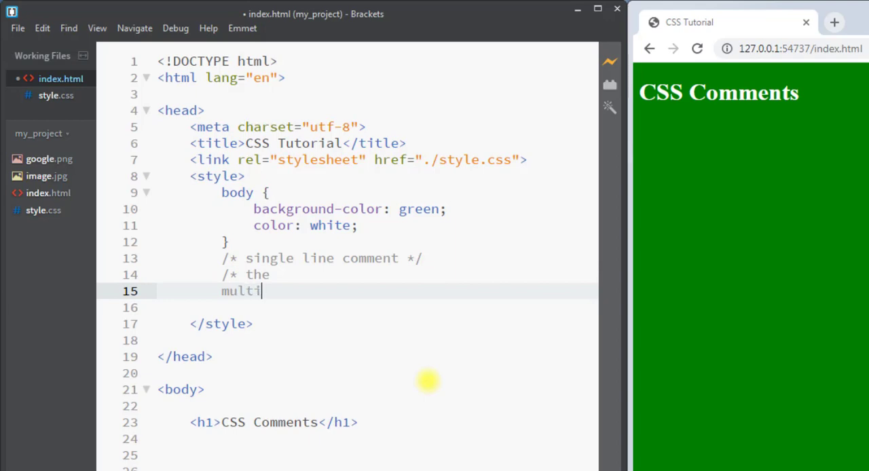
type("-line")
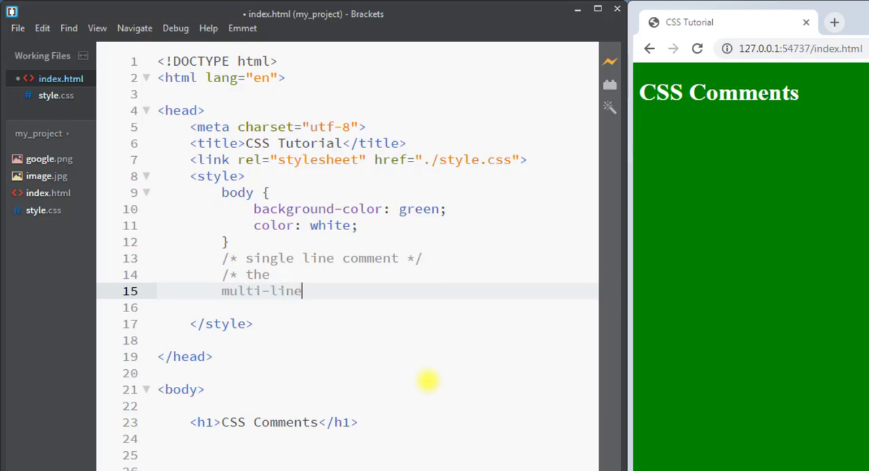
type("*")
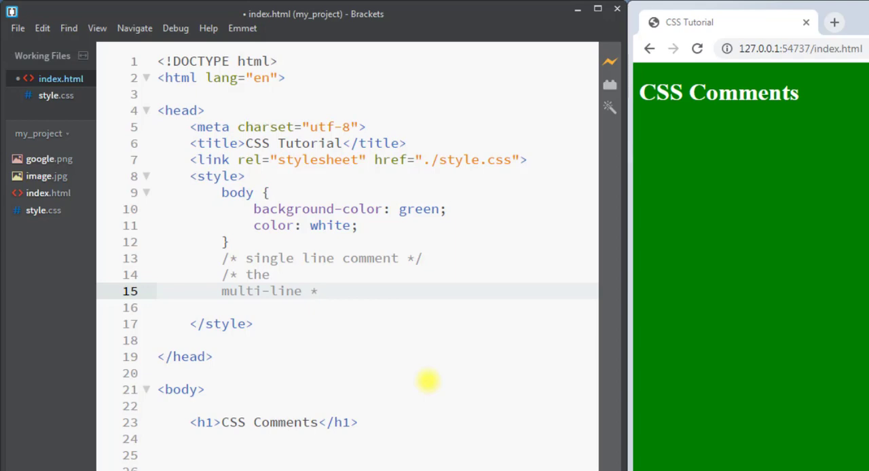